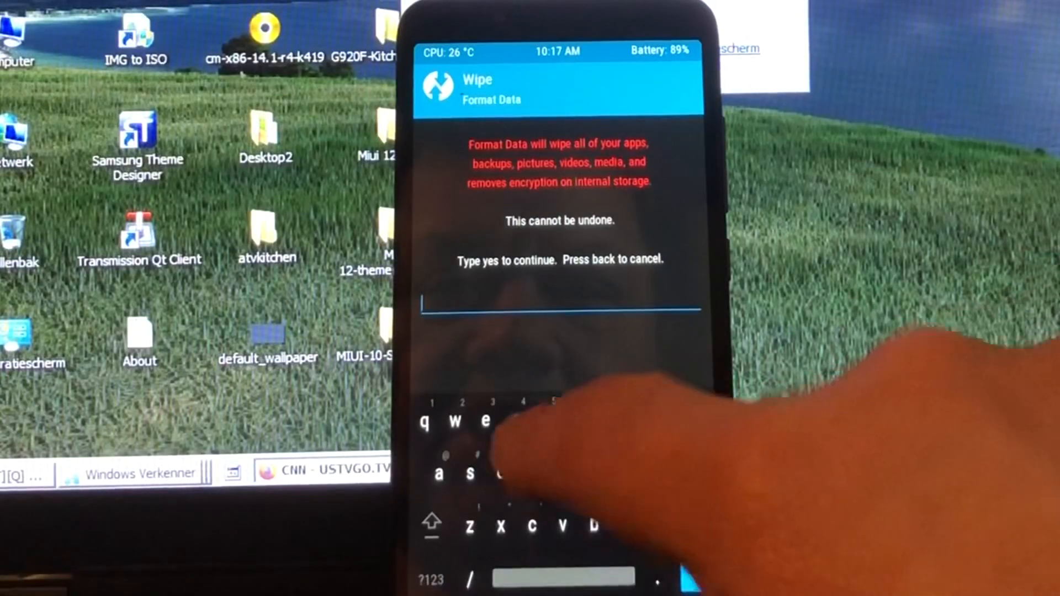
Step: Type 'yes' to confirm formatting the data partition
text(yes)
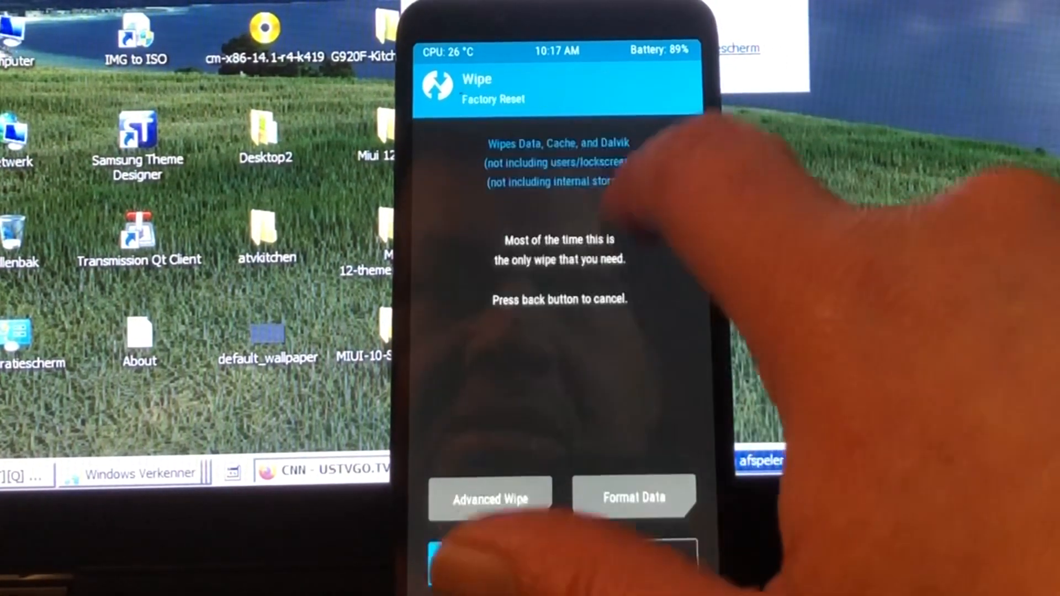
Step: Return to the main TWRP menu and choose Reboot, reaching the No OS Installed warning
click(488, 499)
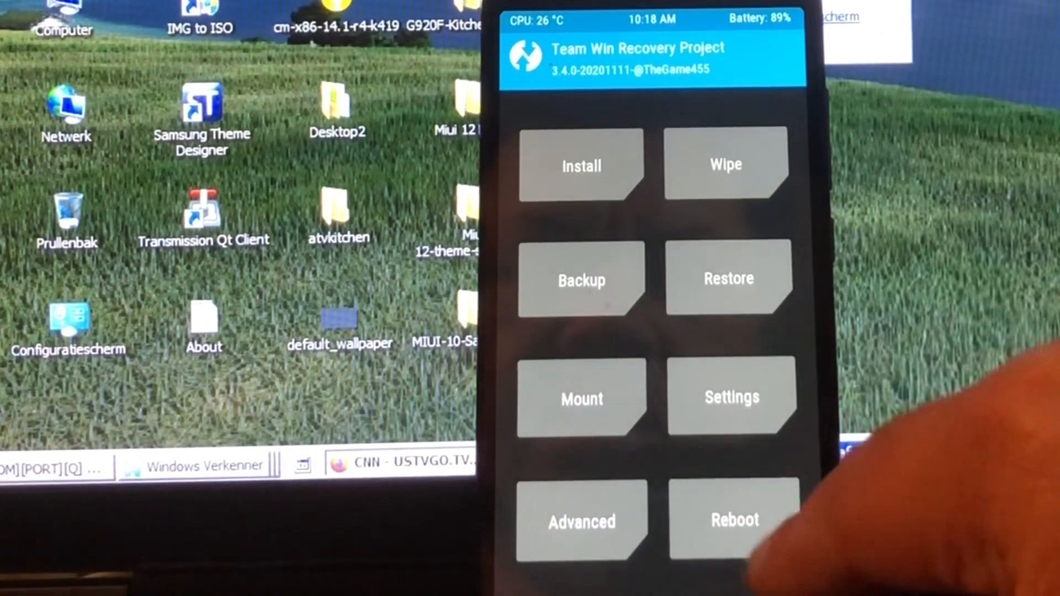
click(735, 519)
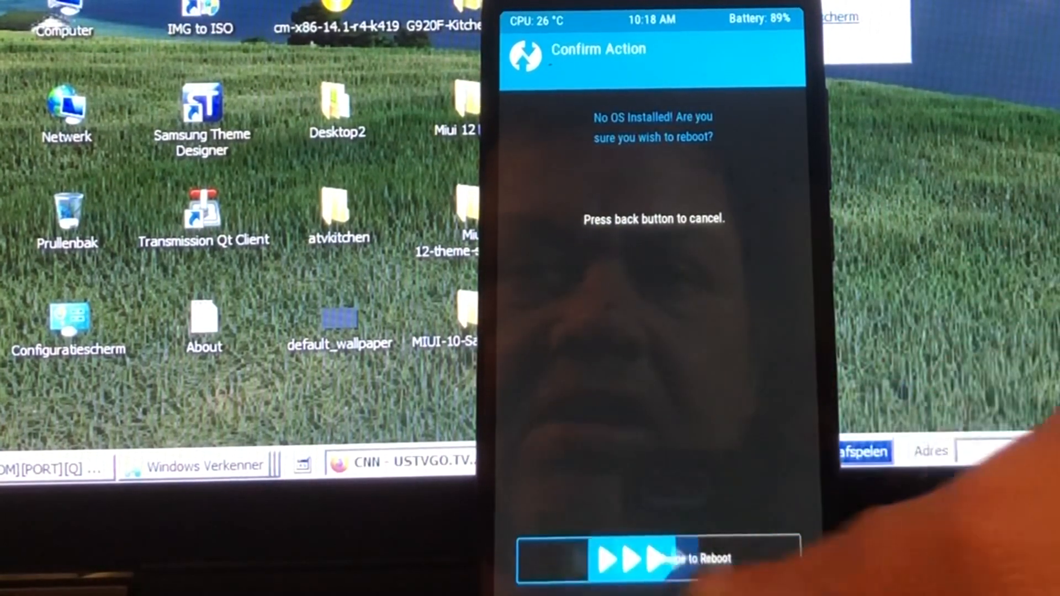